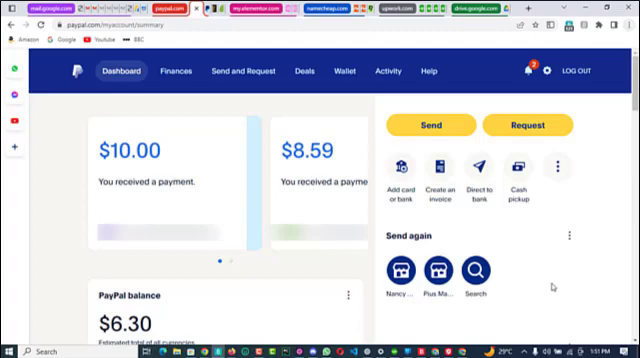
mouse_move(424, 312)
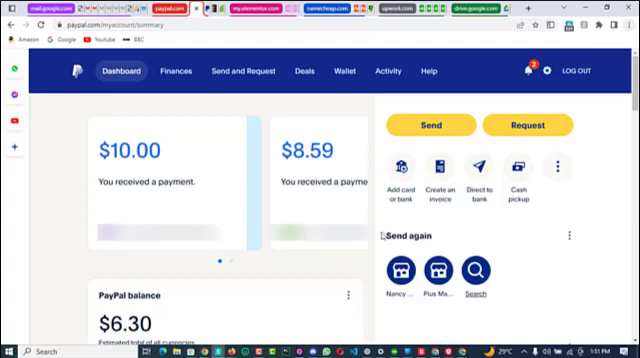
mouse_move(202, 112)
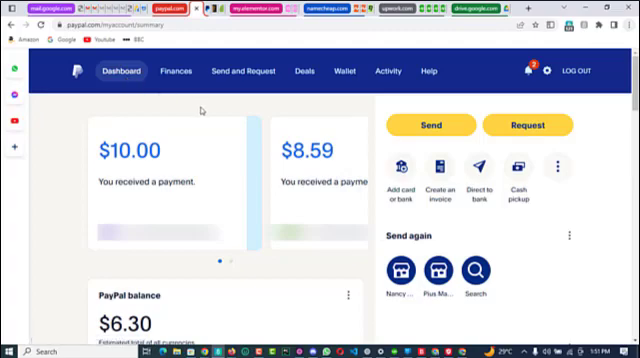
mouse_move(476, 168)
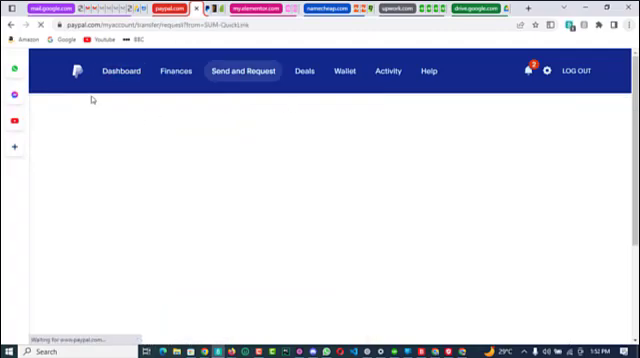
Step: Go to the Request money page and scroll to the 'Share your Personal Profile' option
click(236, 72)
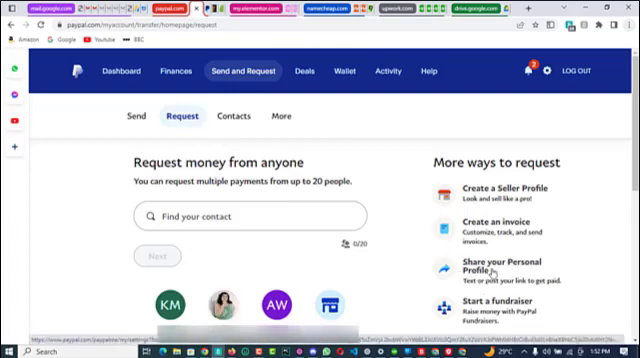
scroll(down, 3)
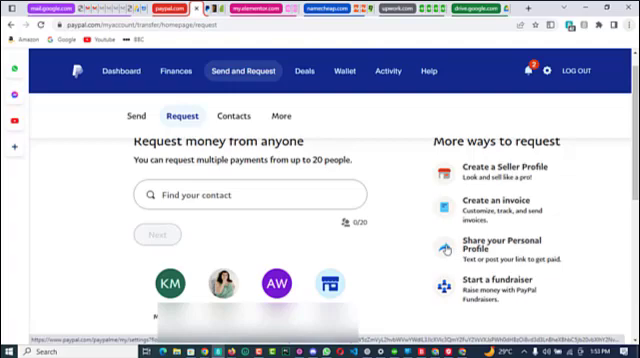
mouse_move(500, 242)
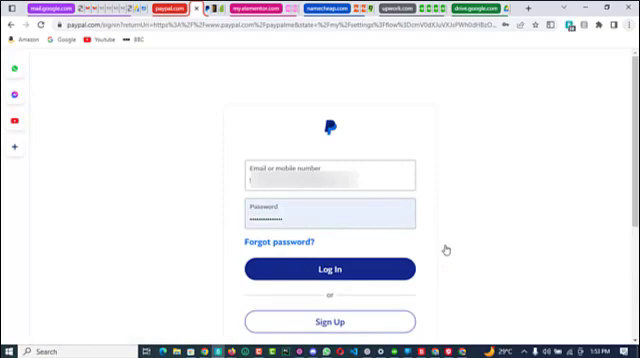
Step: Log in with the saved credentials to reach the Edit your profile page
click(330, 270)
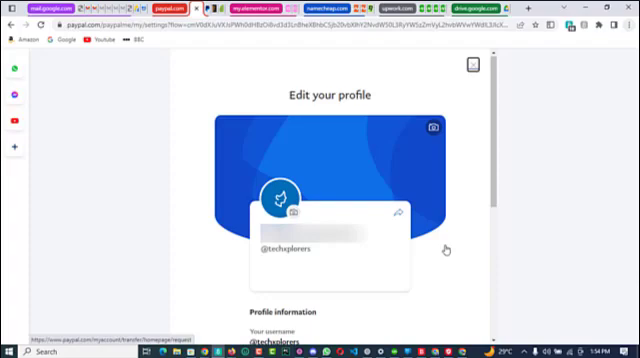
mouse_move(342, 266)
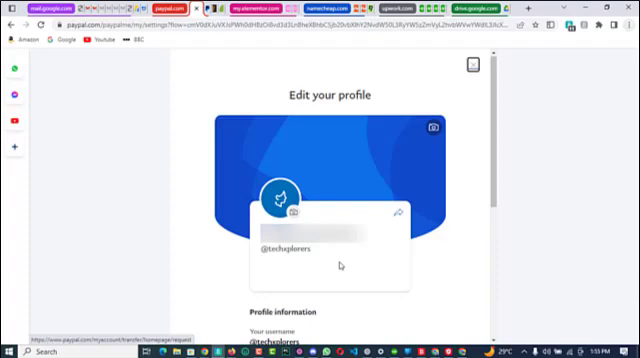
Step: Scroll down the Edit your profile page to reach the 'Share your link' options
scroll(down, 3)
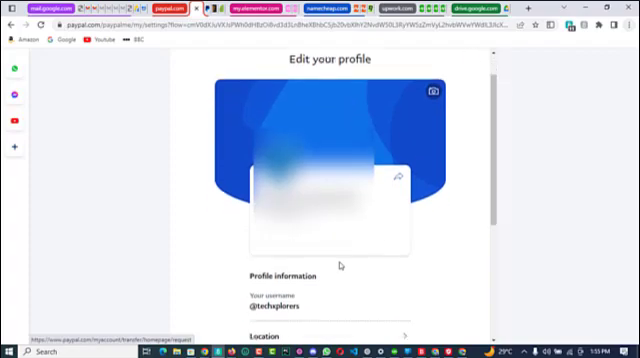
scroll(down, 3)
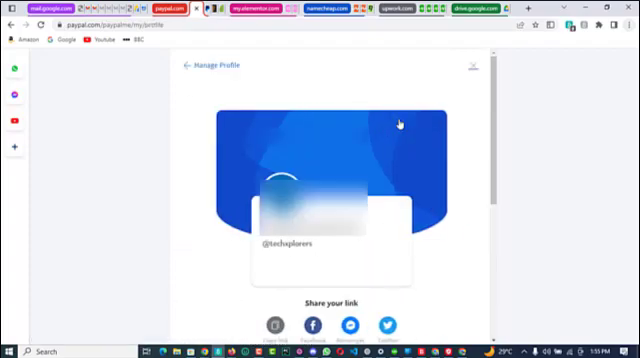
Step: Copy the PayPal.me profile payment link with the Copy link button
scroll(down, 3)
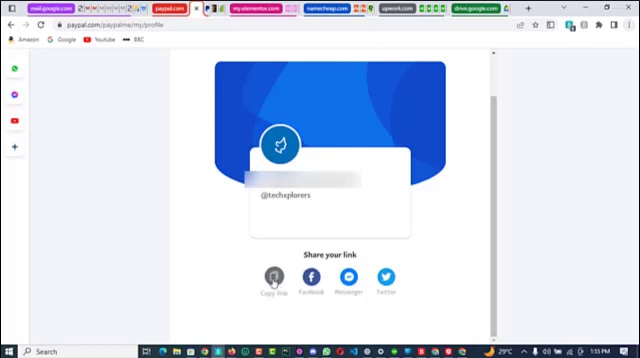
click(268, 280)
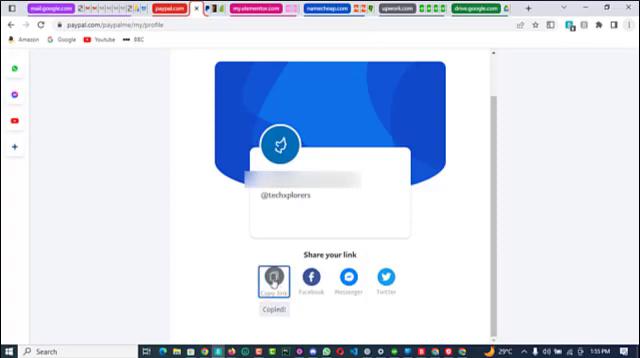